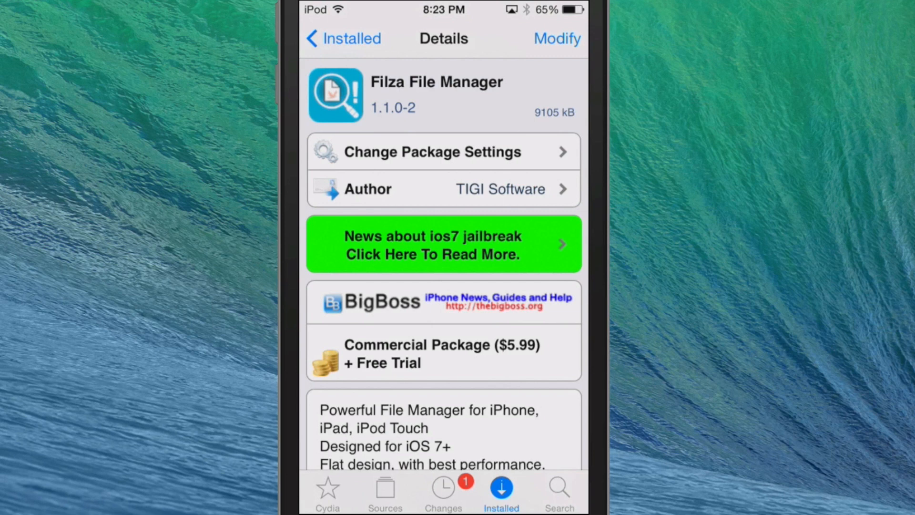
Navigate to the Testing folder from the sidebar, showing its single file glowboards.png.
scroll("down", 3)
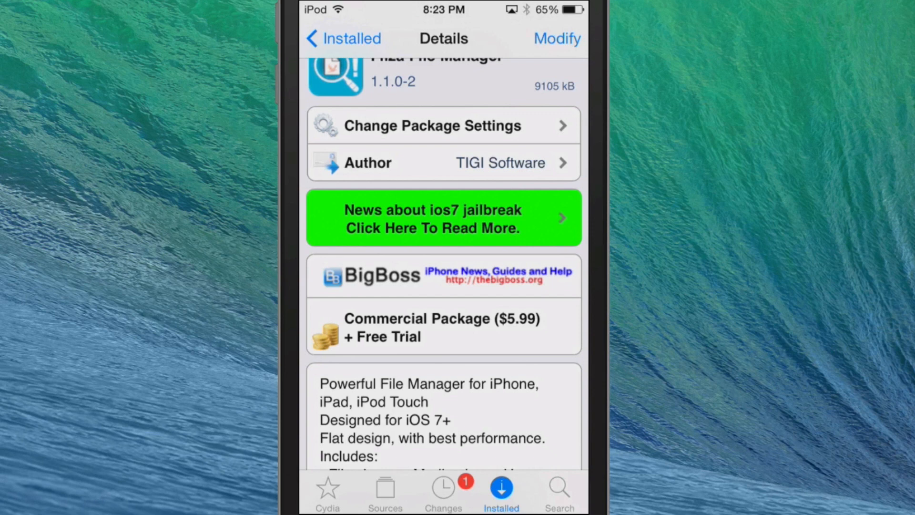
scroll("down", 3)
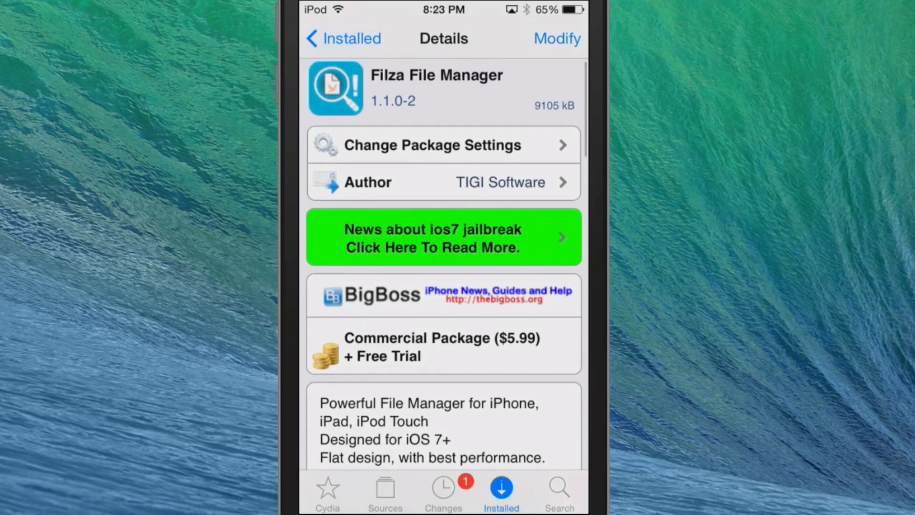
scroll("down", 3)
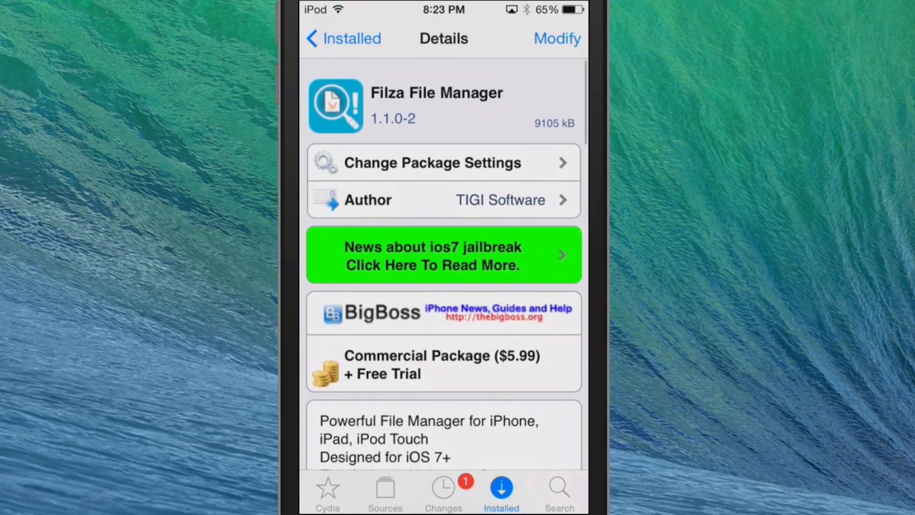
scroll("down", 3)
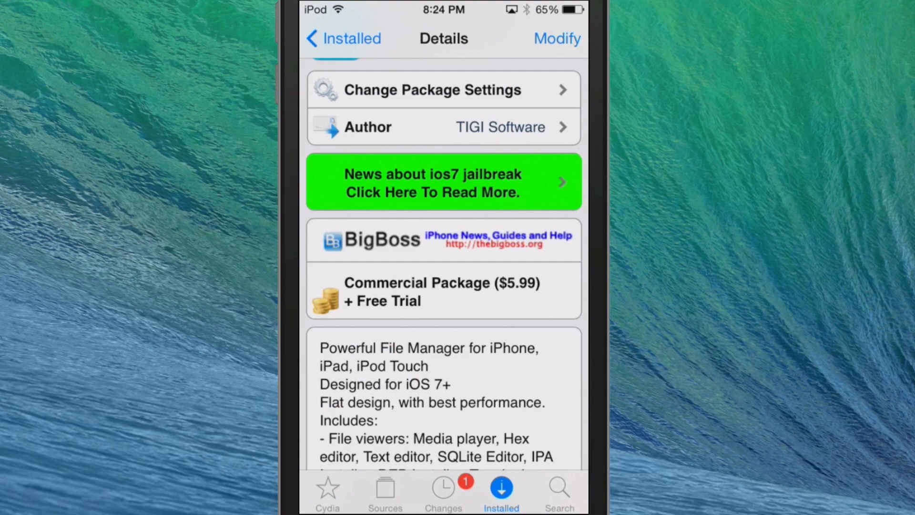
scroll("down", 3)
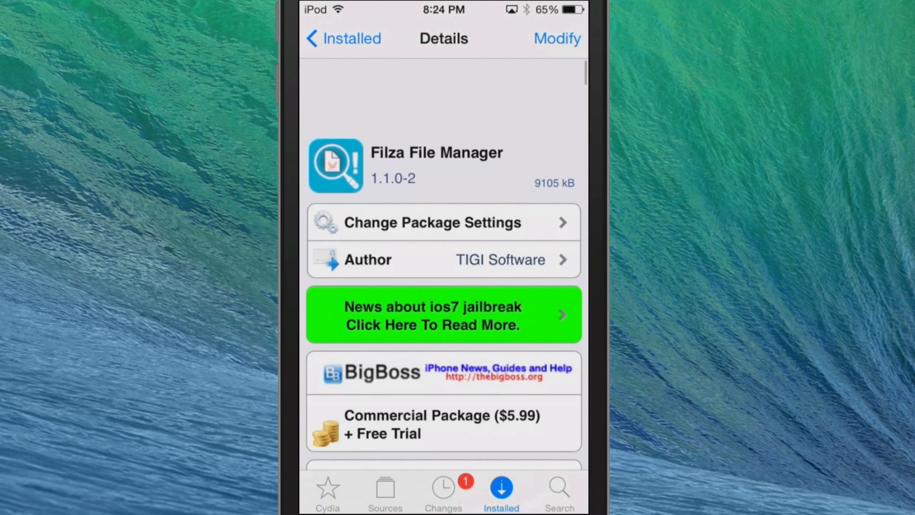
scroll("down", 3)
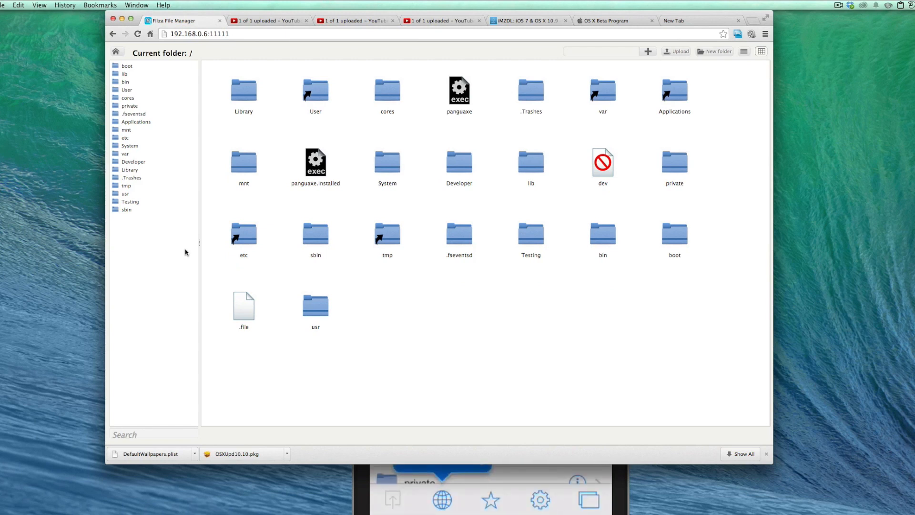
mouse_move(530, 237)
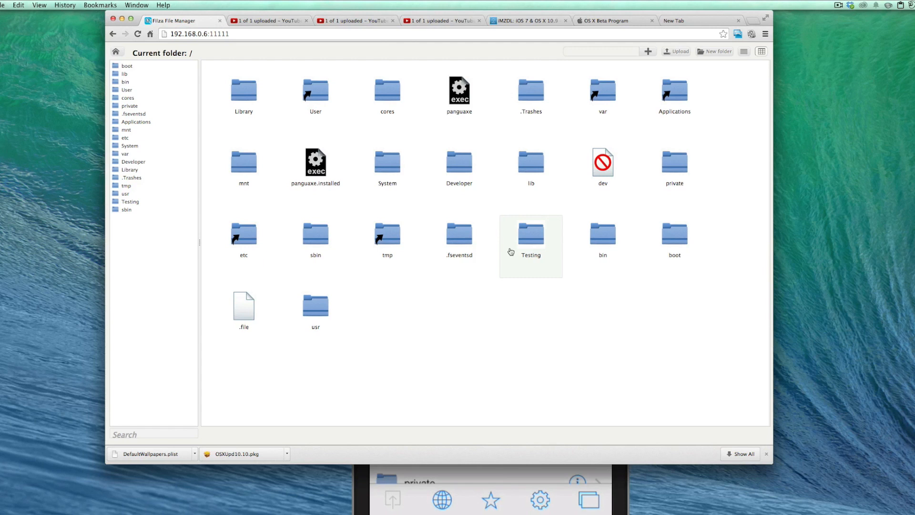
mouse_move(521, 385)
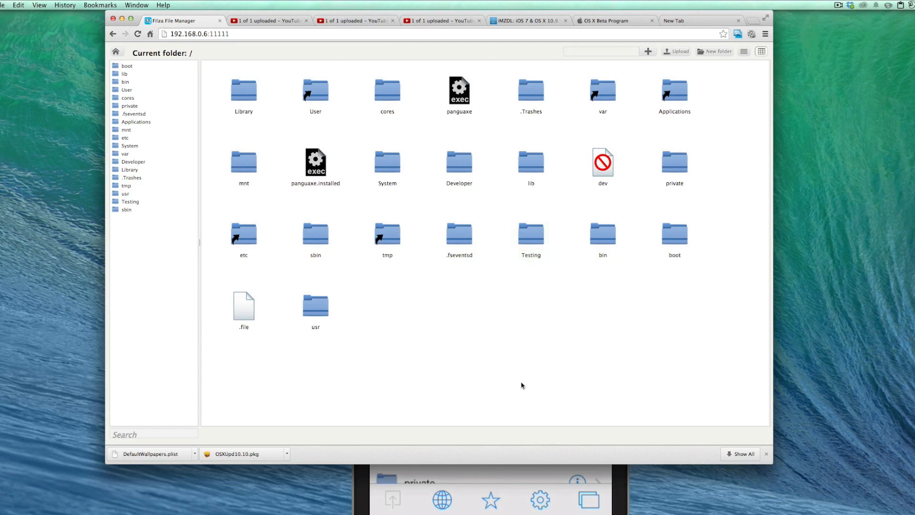
mouse_move(141, 226)
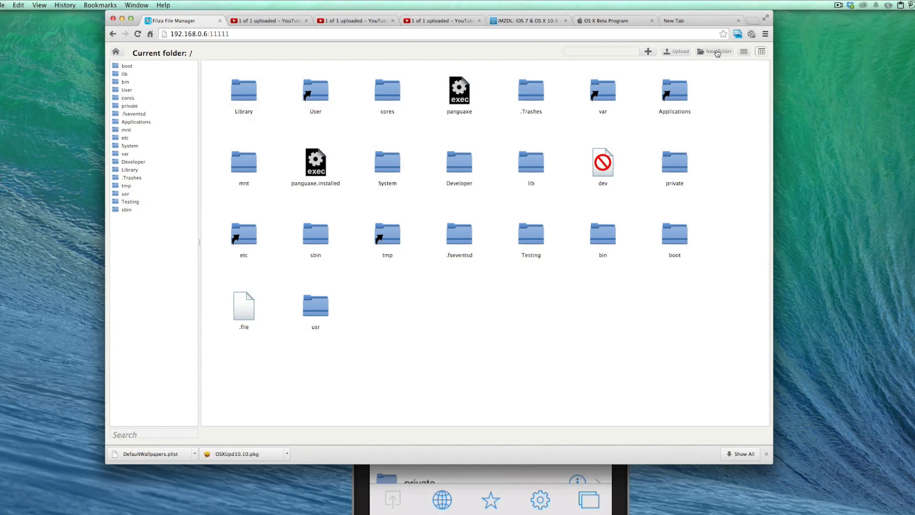
left_click(717, 51)
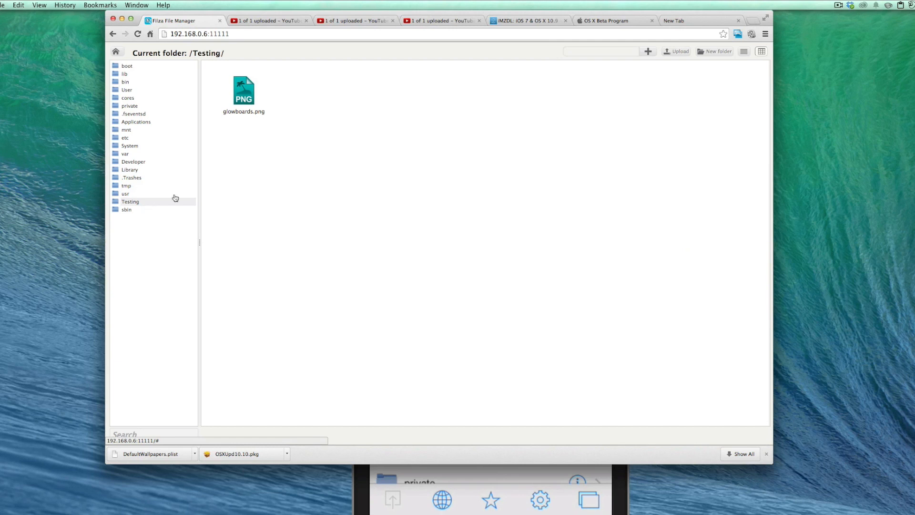
Upload taptosnap.png from the Pictures folder into Testing beside glowboards.png.
left_click(243, 93)
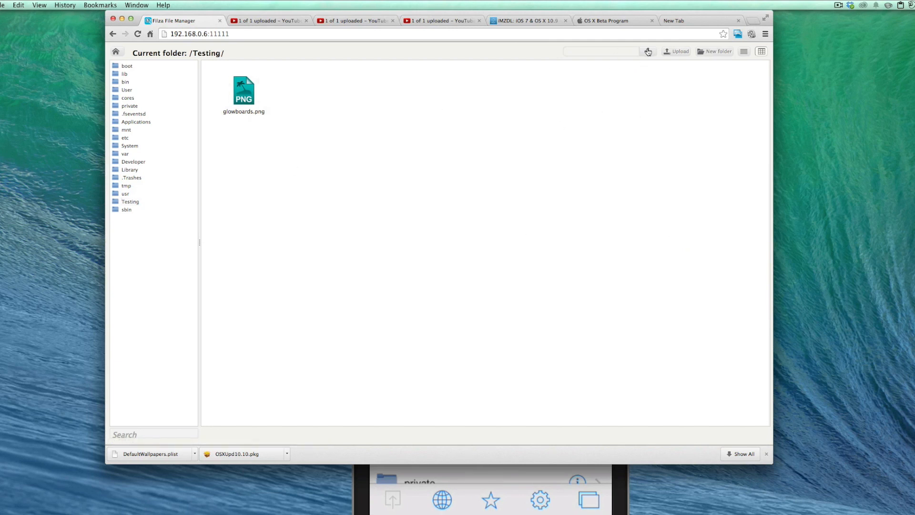
left_click(677, 51)
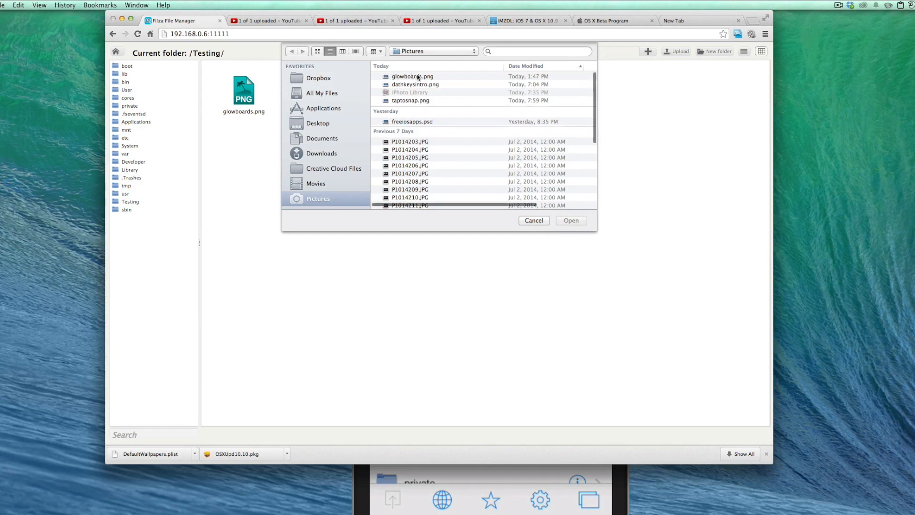
left_click(410, 100)
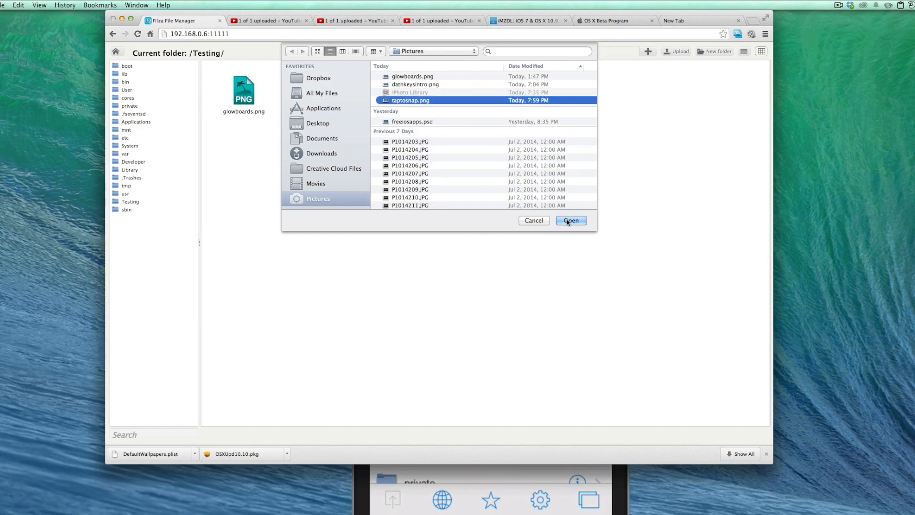
left_click(571, 220)
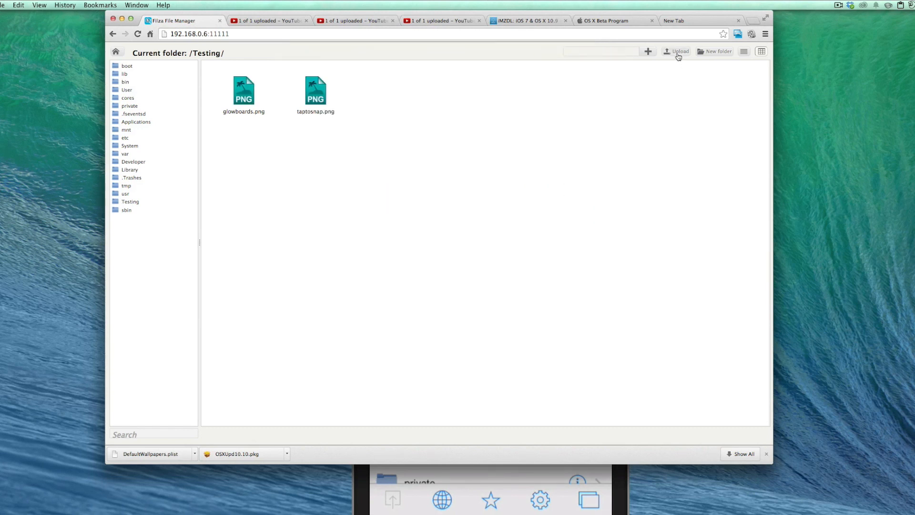
mouse_move(563, 286)
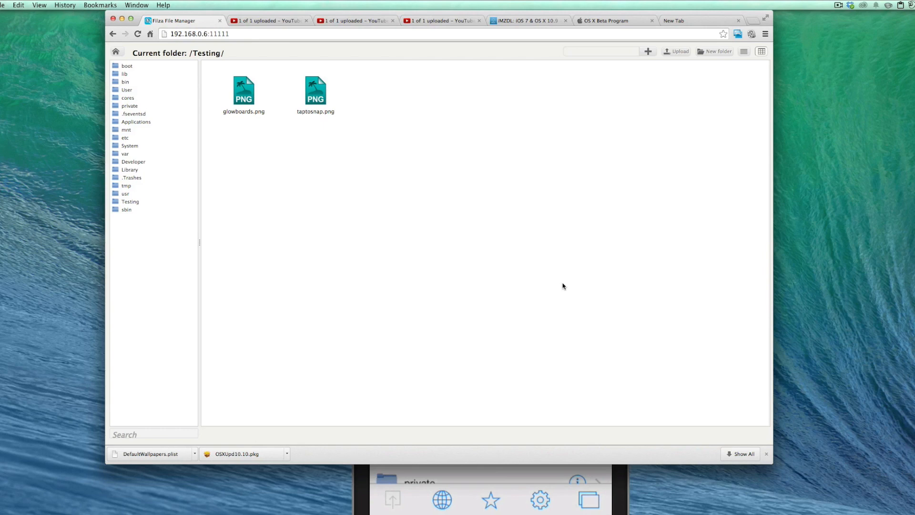
mouse_move(415, 266)
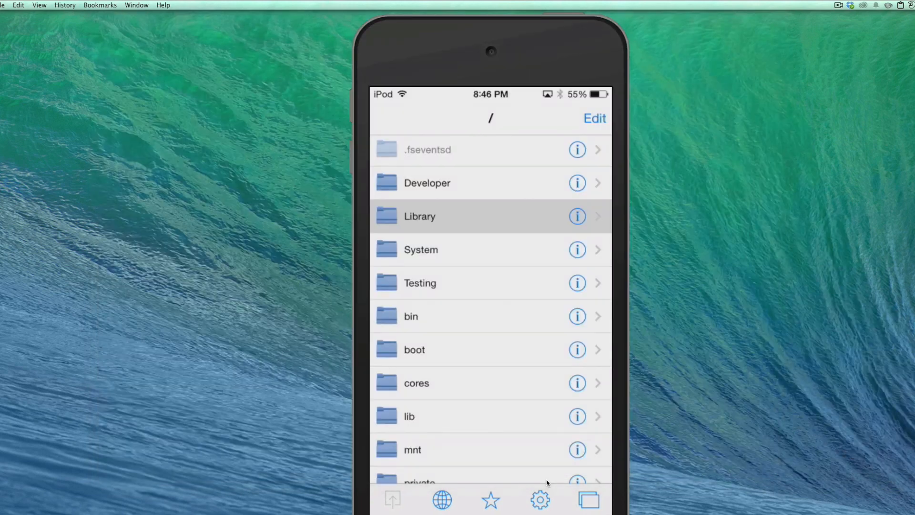
mouse_move(777, 349)
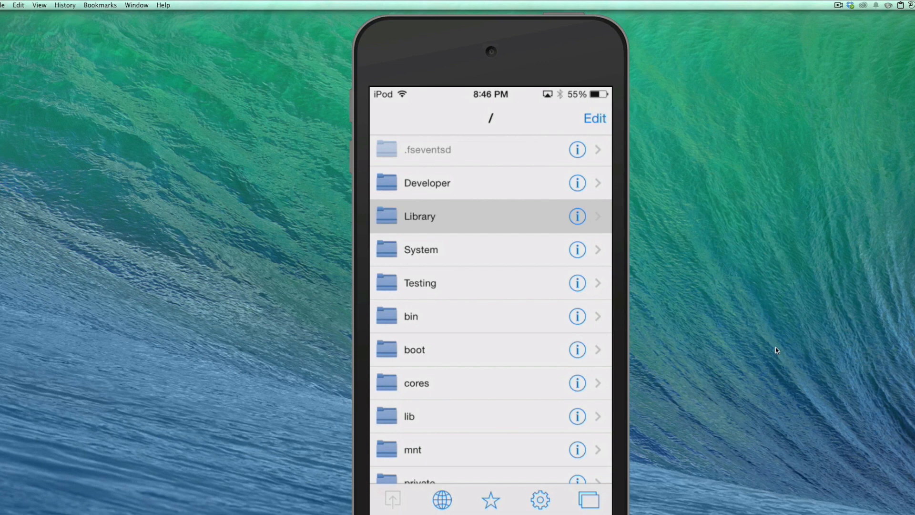
Bring up the Testing folder on the iPod listing glowboards.png and taptosnap.png.
scroll("down", 3)
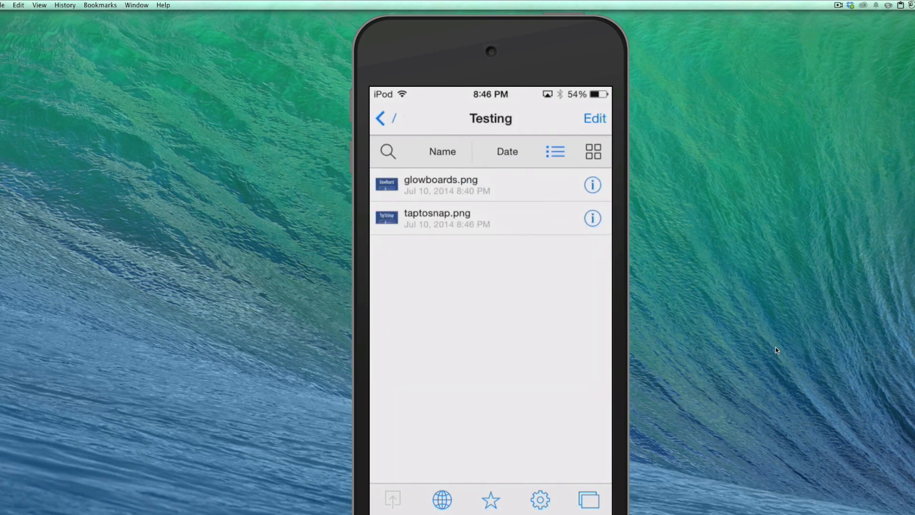
Preview taptosnap.png on the iPod and show its share sheet.
left_click(437, 218)
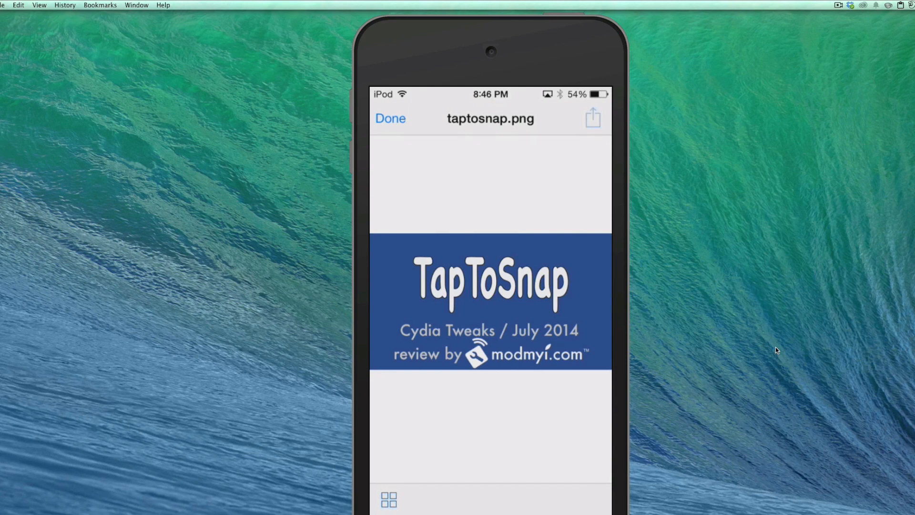
left_click(592, 118)
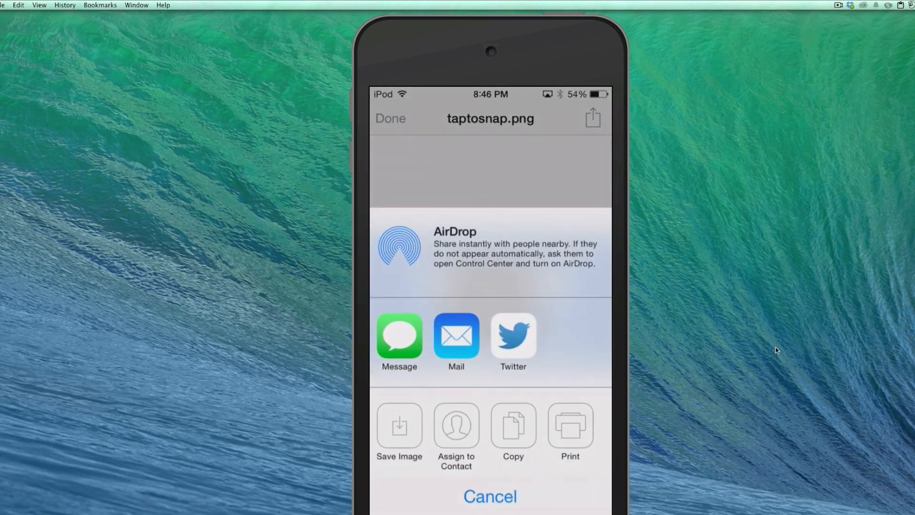